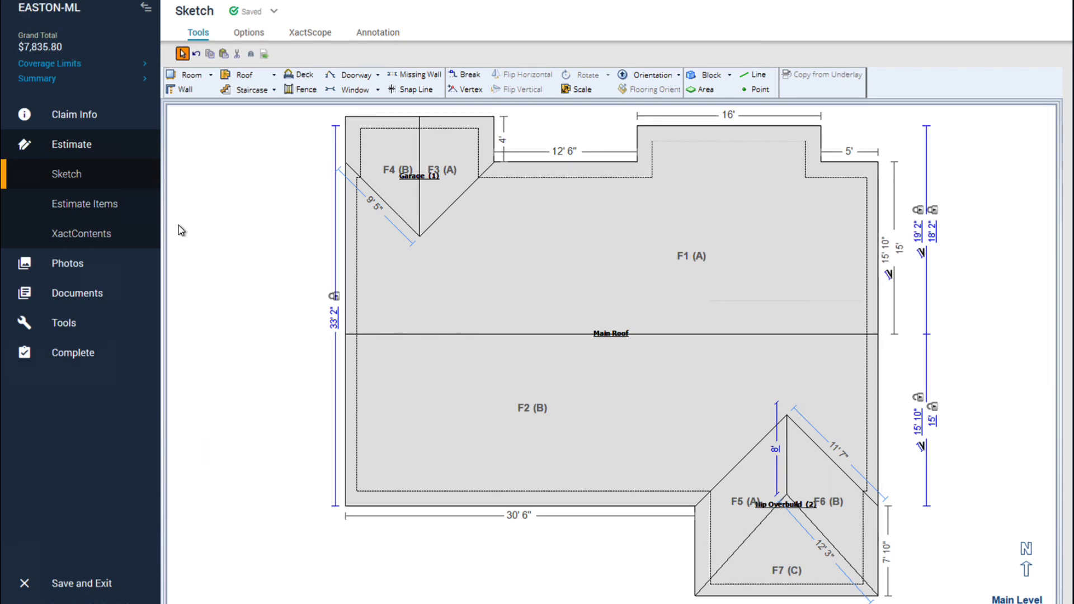
Step: Switch from the roof sketch to the Estimate Items page for Main Roof
{"action": "left_click", "coordinate": [84, 203]}
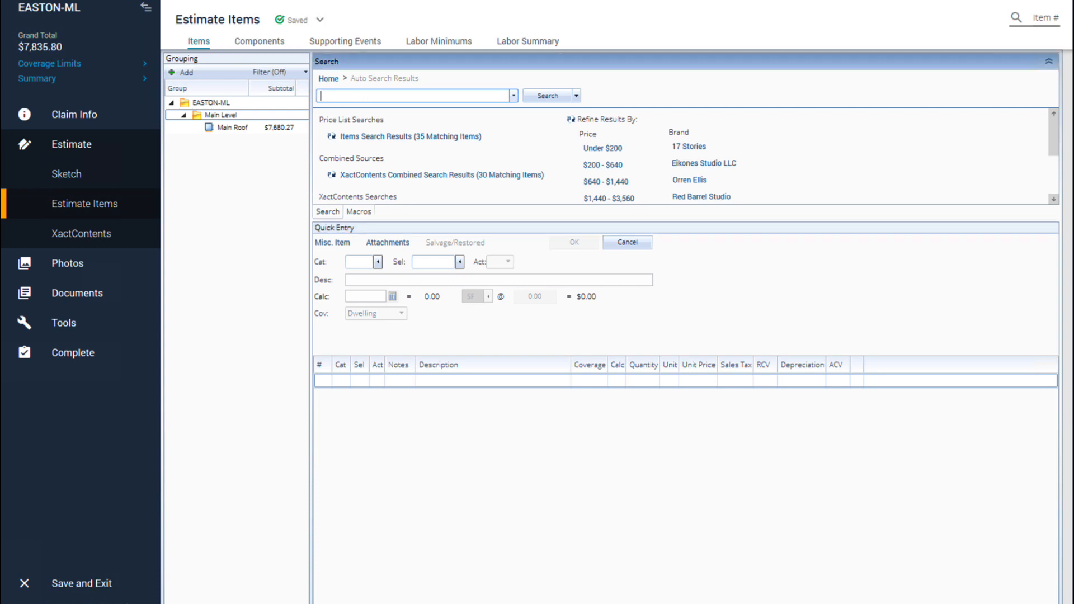
Step: Search 'stucco' and add the CLNSTU Clean stucco item at $0.42 per SF
{"action": "type", "text": "stucco"}
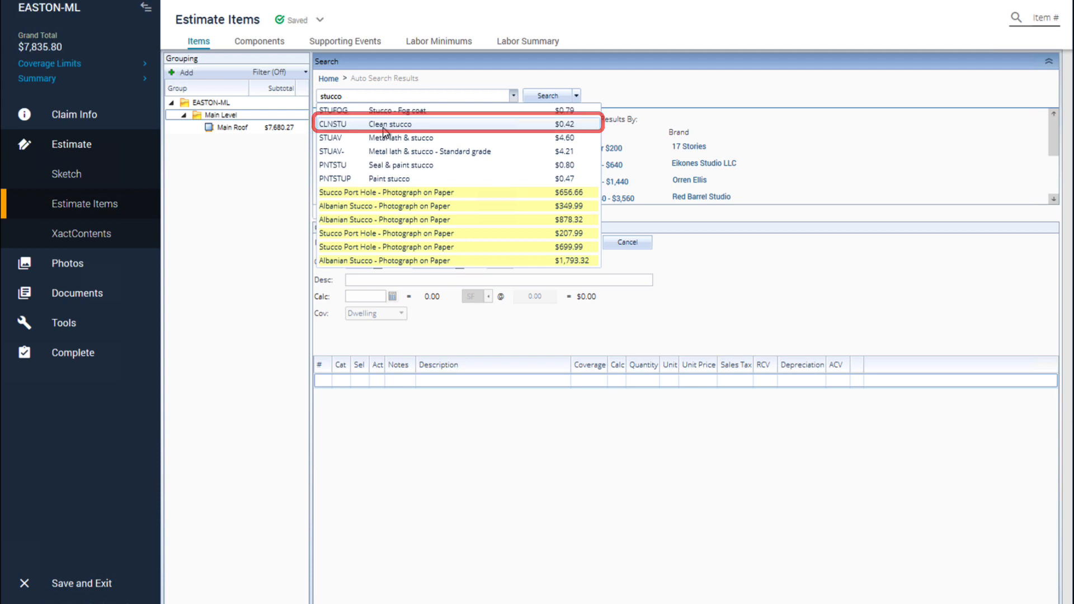
{"action": "left_click", "coordinate": [390, 124]}
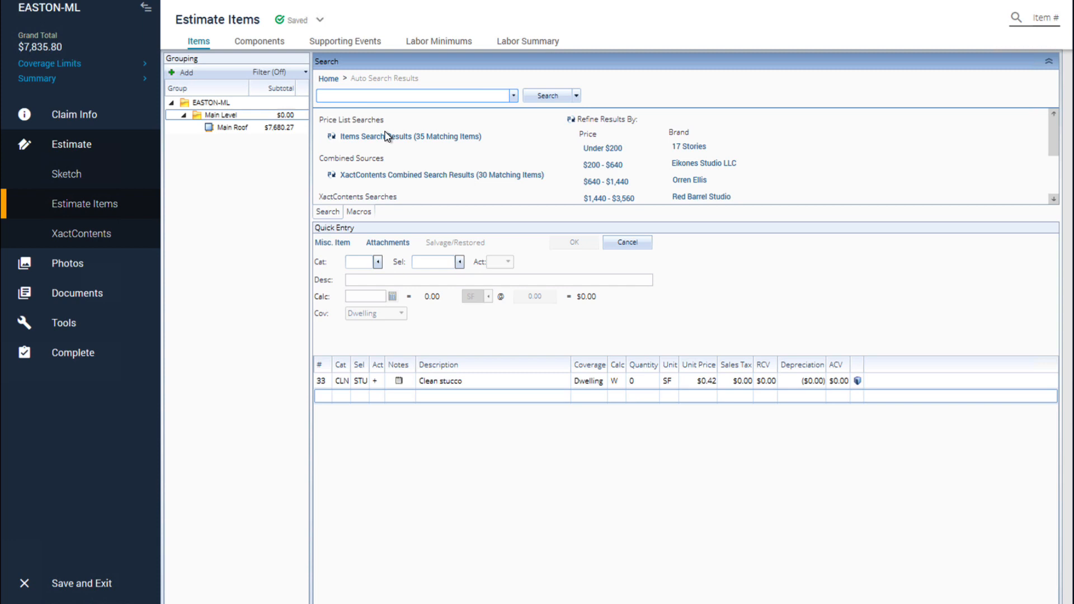
{"action": "left_click", "coordinate": [323, 381]}
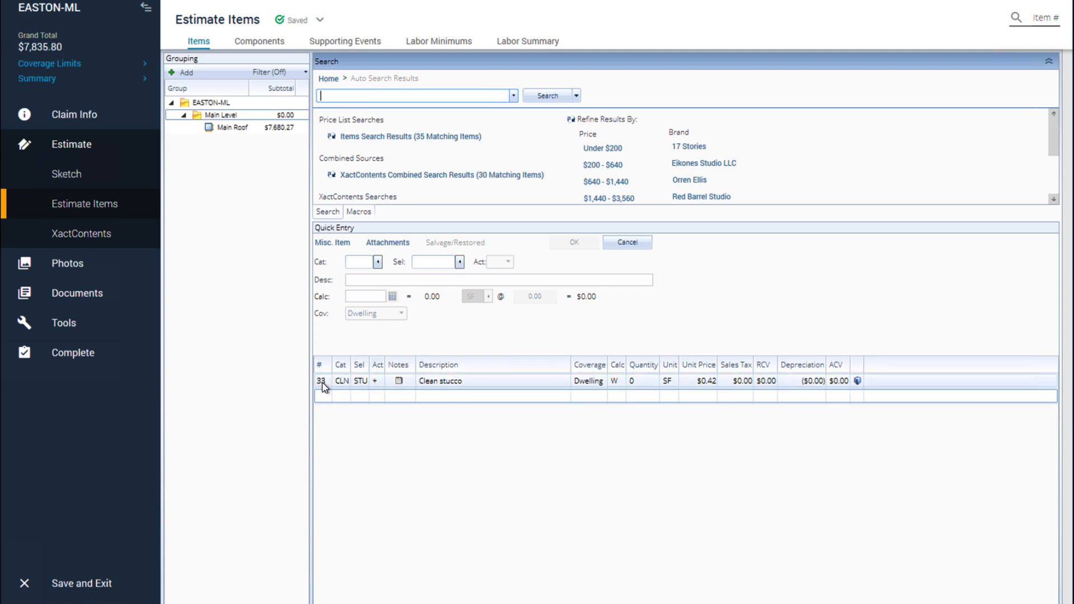
Step: Load Clean stucco in Quick Entry and show its full item information and definition
{"action": "left_click", "coordinate": [443, 381]}
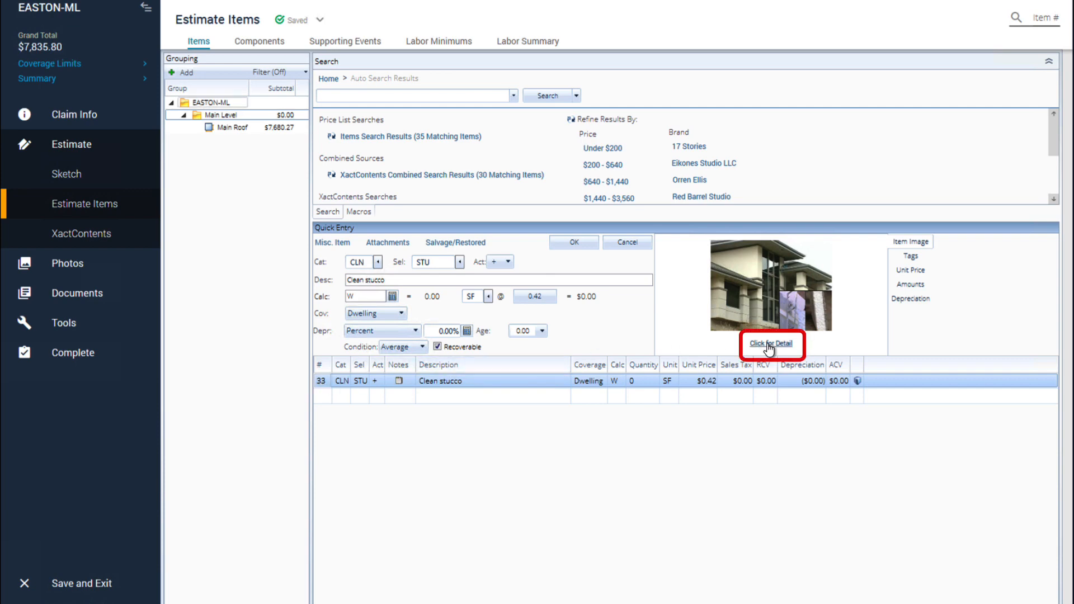
{"action": "left_click", "coordinate": [770, 342]}
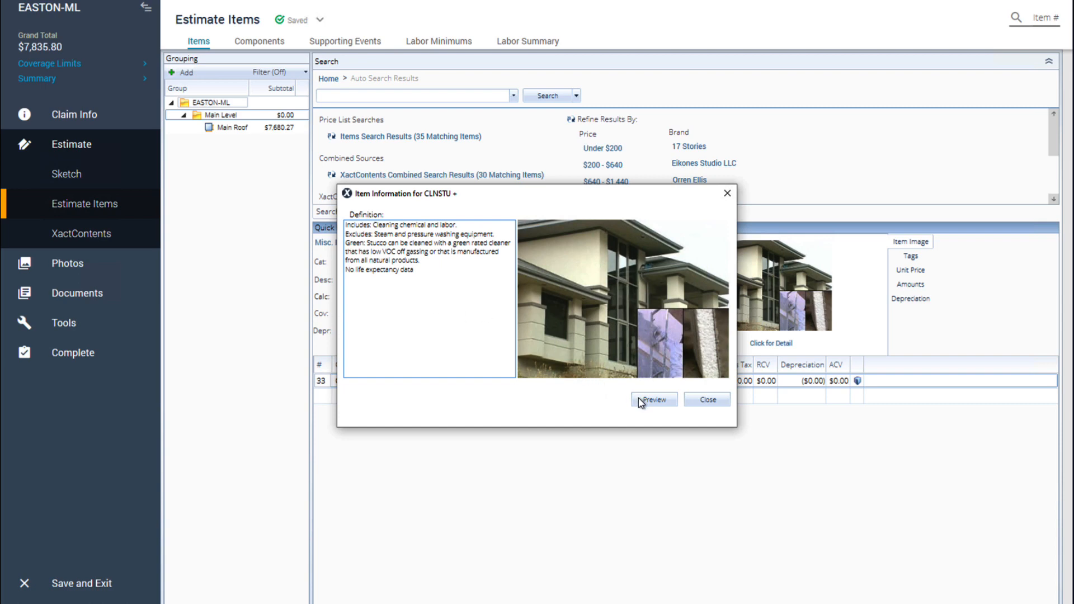
Step: Preview the CLNSTU Price List Item Report PDF in Edge
{"action": "left_click", "coordinate": [652, 400]}
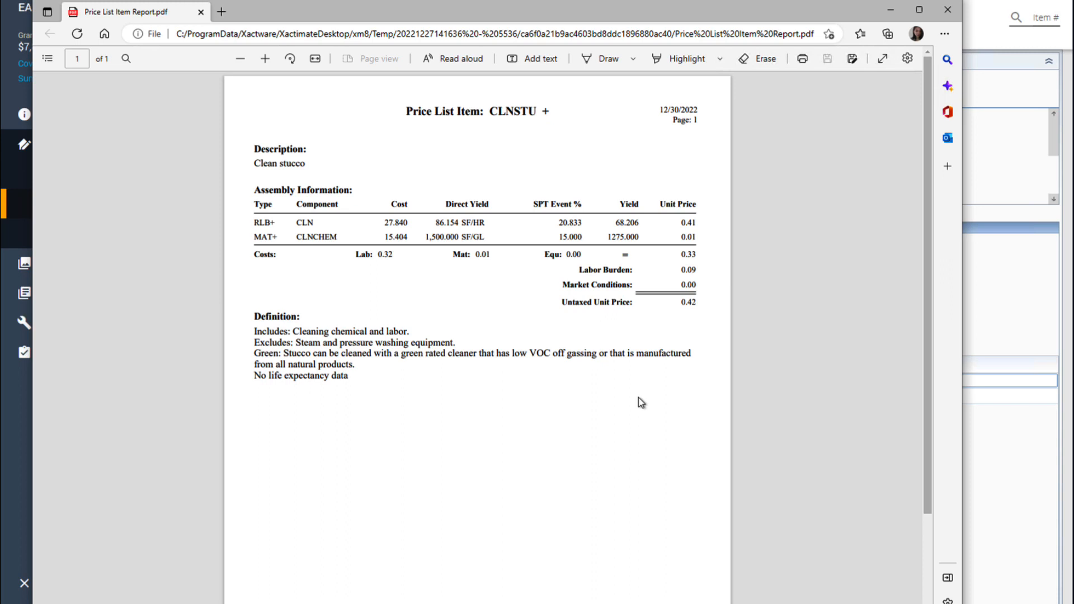
{"action": "mouse_move", "coordinate": [637, 403]}
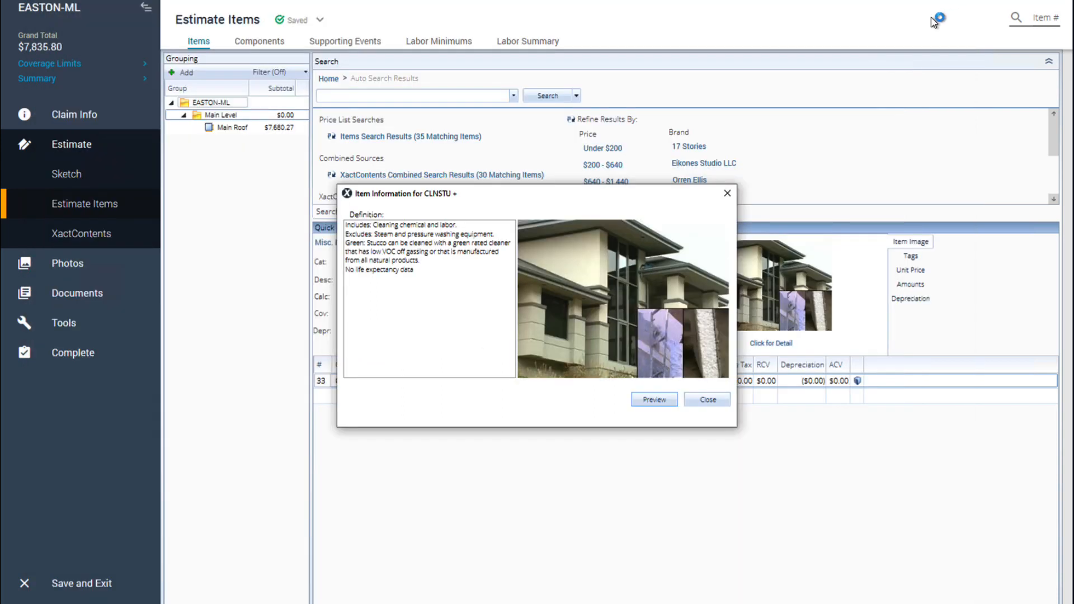
Step: Close the CLNSTU Item Information dialog, returning to the line item details
{"action": "left_click", "coordinate": [706, 399]}
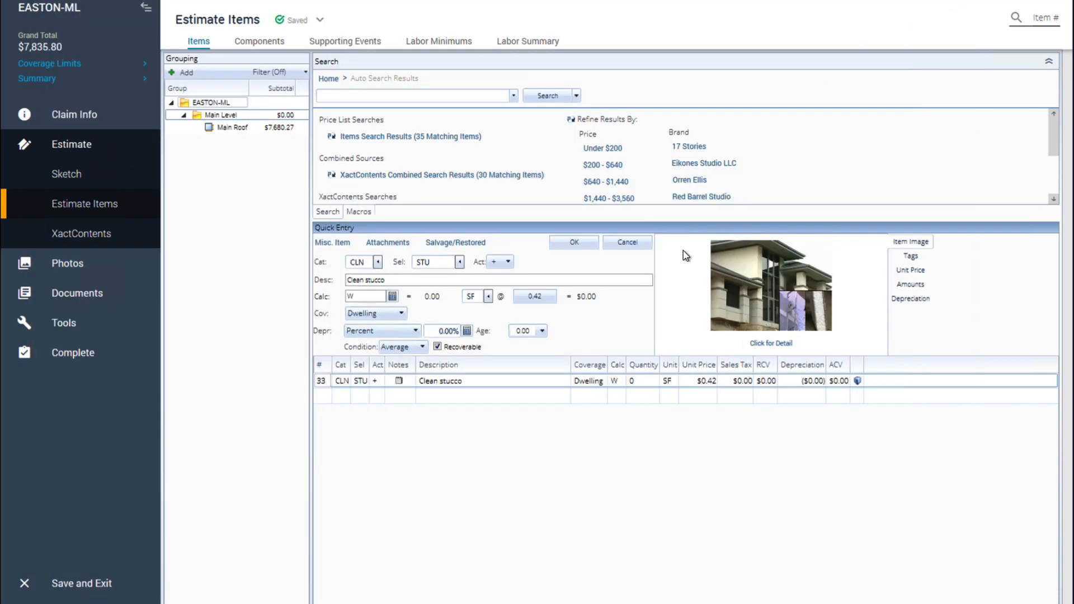